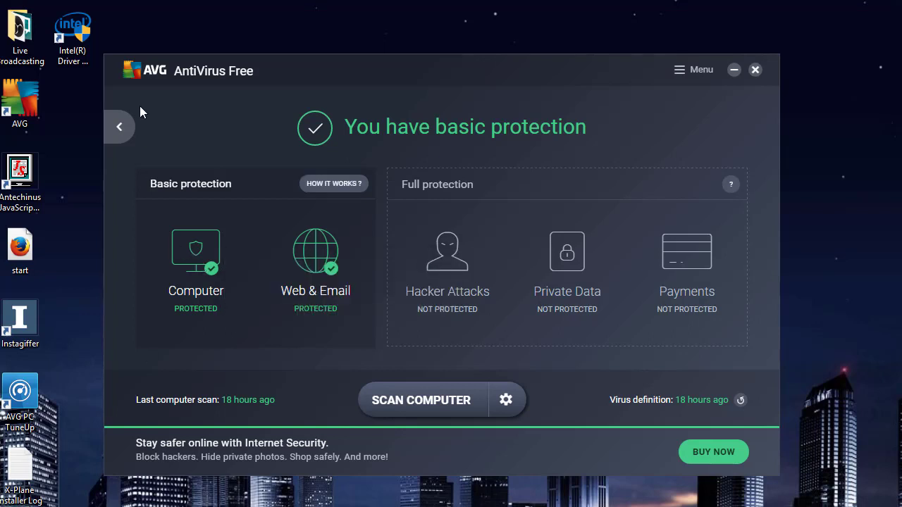
{"action": "mouse_move", "coordinate": [196, 254]}
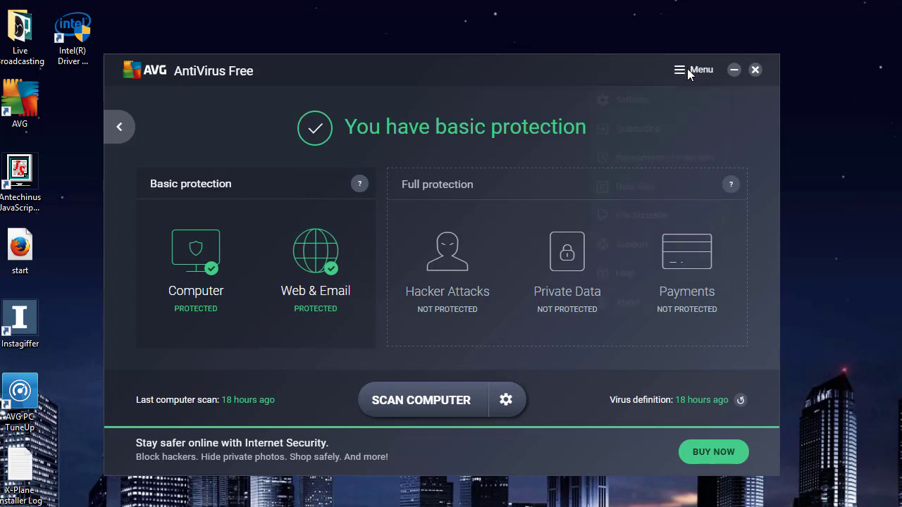
Expand AVG's main menu listing Quarantine, Settings and the other sections.
{"action": "left_click", "coordinate": [694, 69]}
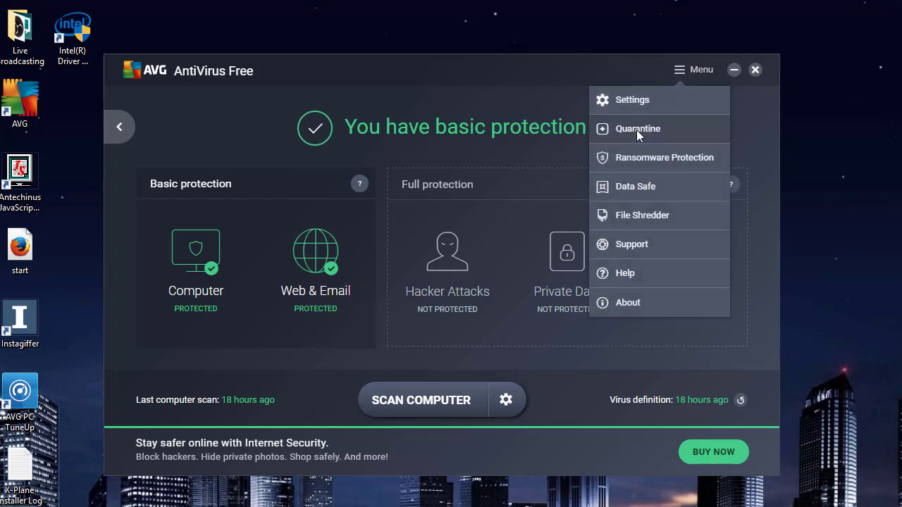
Enter Quarantine and tick the Win32:Malware-gen entry for License.dll.
{"action": "left_click", "coordinate": [637, 128]}
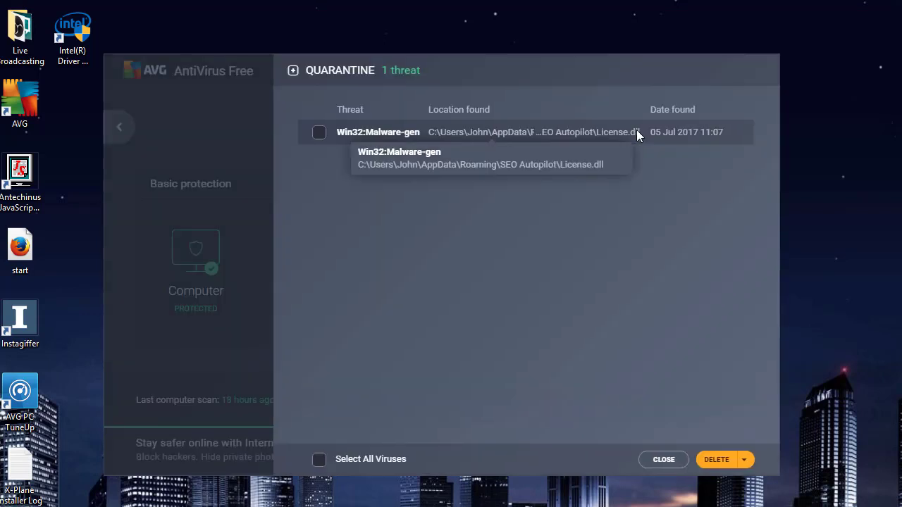
{"action": "mouse_move", "coordinate": [485, 138]}
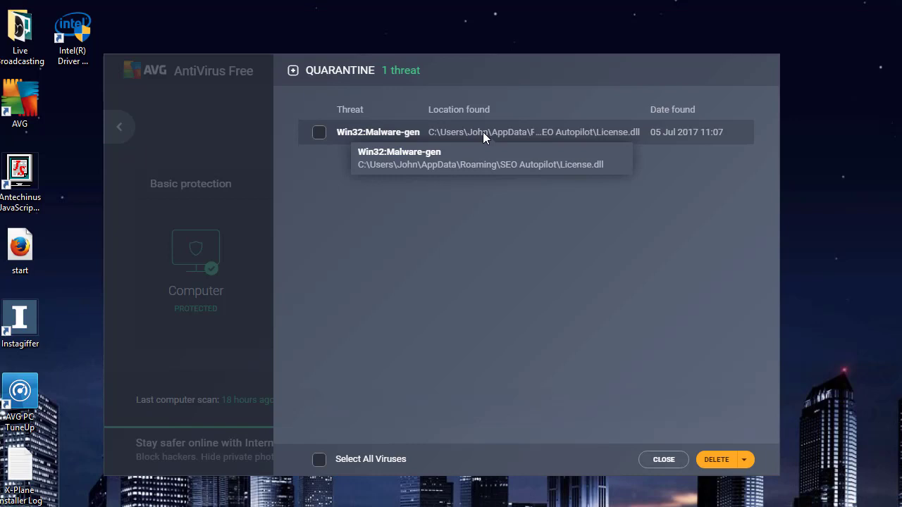
{"action": "mouse_move", "coordinate": [372, 136]}
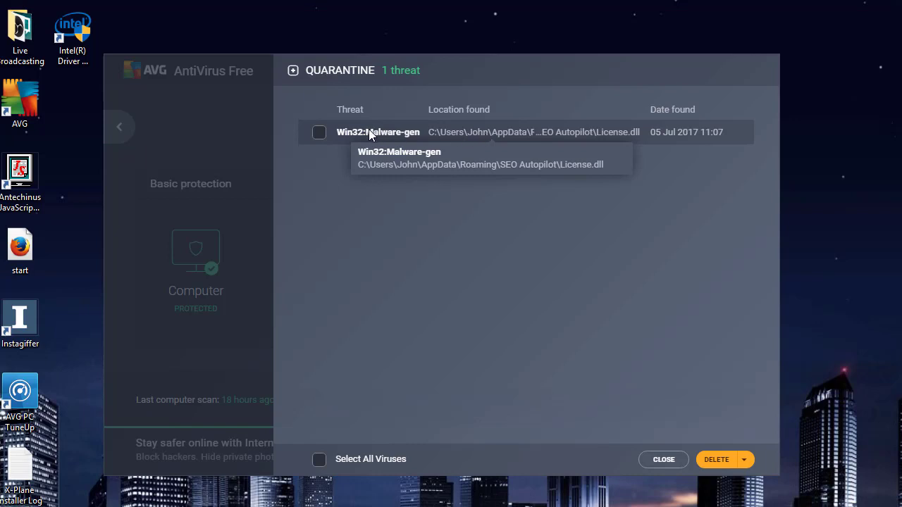
{"action": "mouse_move", "coordinate": [345, 149]}
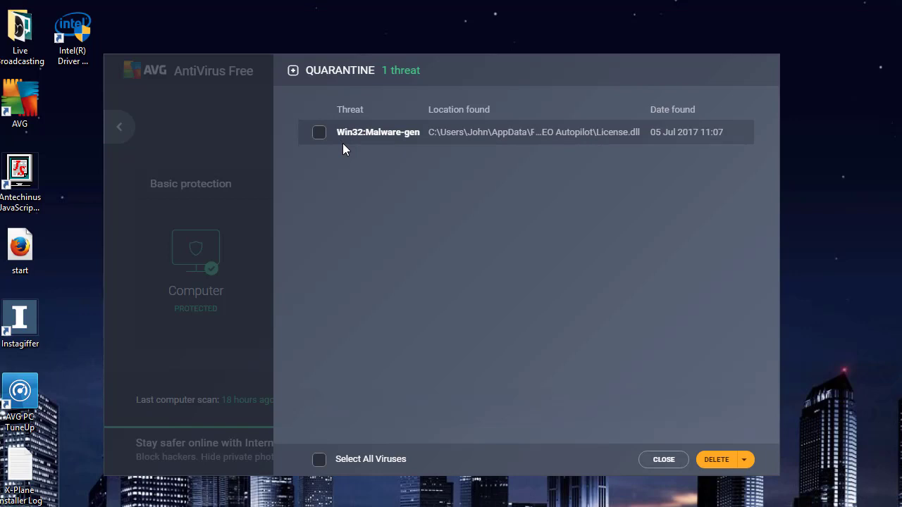
{"action": "mouse_move", "coordinate": [364, 155]}
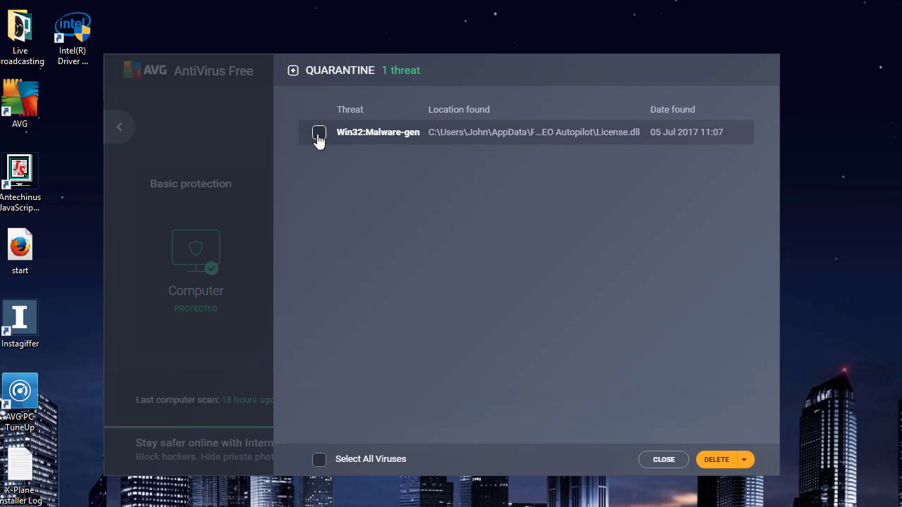
{"action": "left_click", "coordinate": [318, 132]}
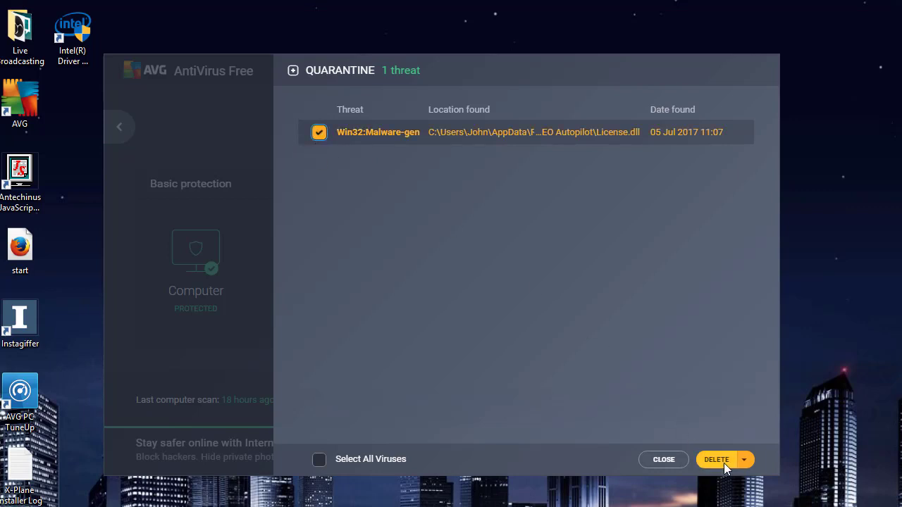
{"action": "mouse_move", "coordinate": [744, 463]}
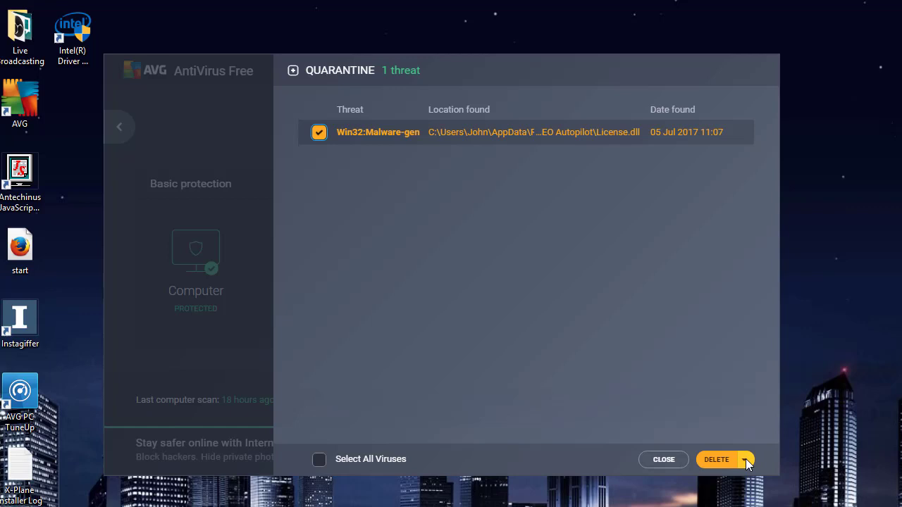
{"action": "left_click", "coordinate": [744, 460]}
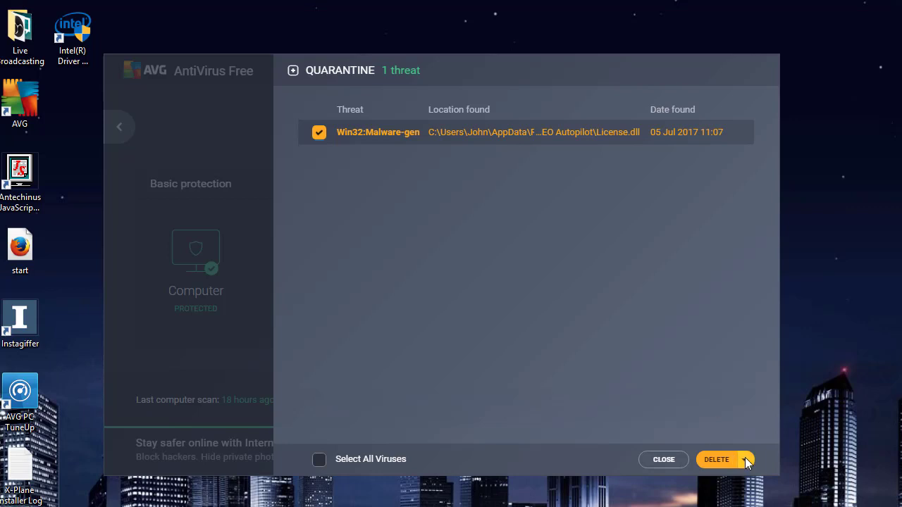
Restore License.dll from quarantine, overwriting the existing copy on disk.
{"action": "left_click", "coordinate": [744, 459]}
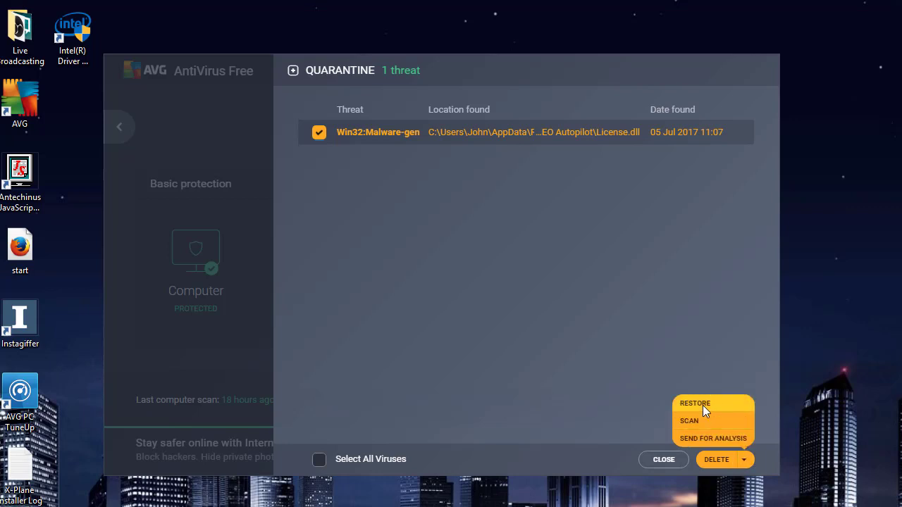
{"action": "left_click", "coordinate": [693, 403]}
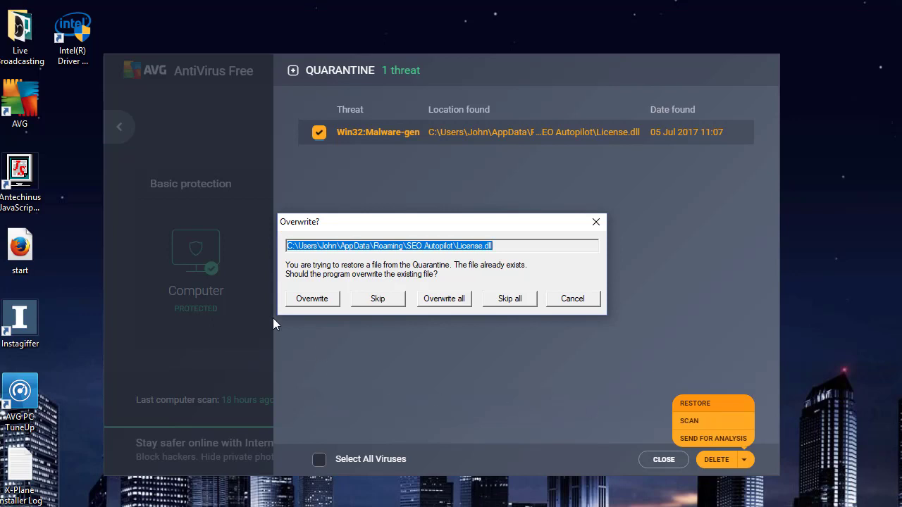
{"action": "mouse_move", "coordinate": [313, 301]}
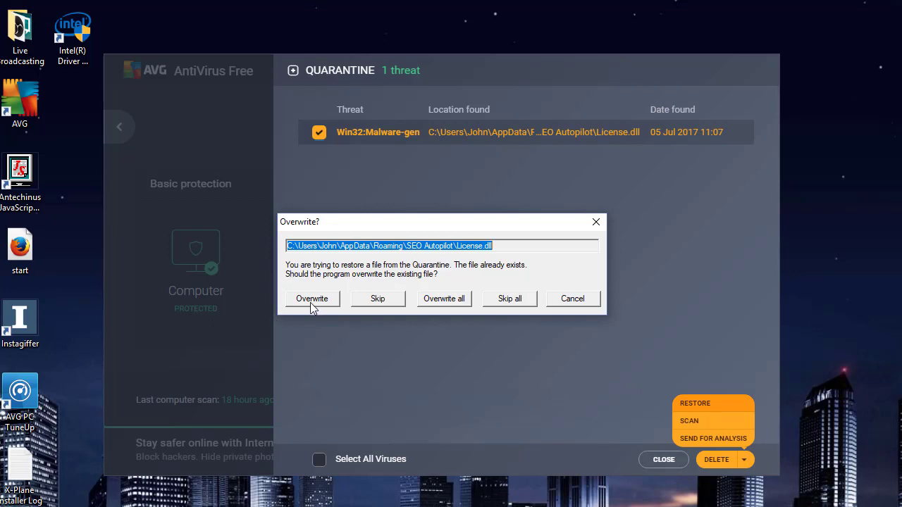
{"action": "left_click", "coordinate": [311, 299]}
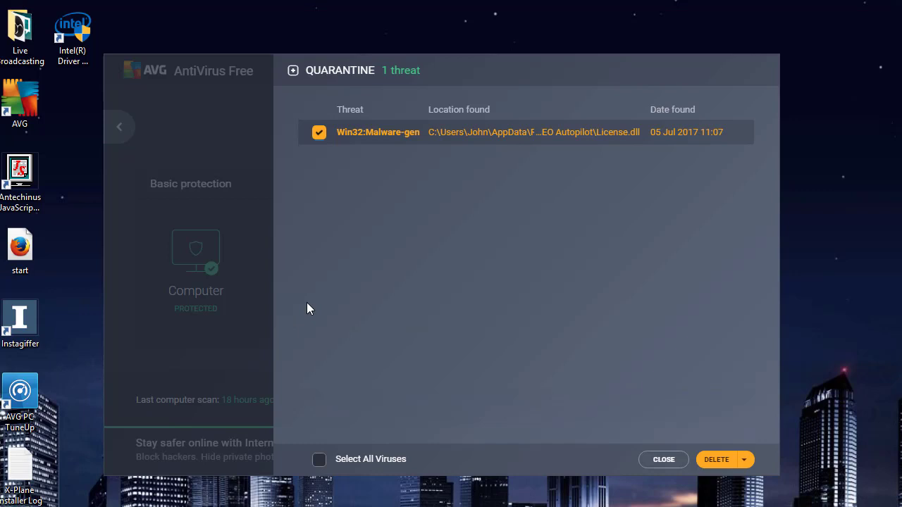
{"action": "mouse_move", "coordinate": [458, 503]}
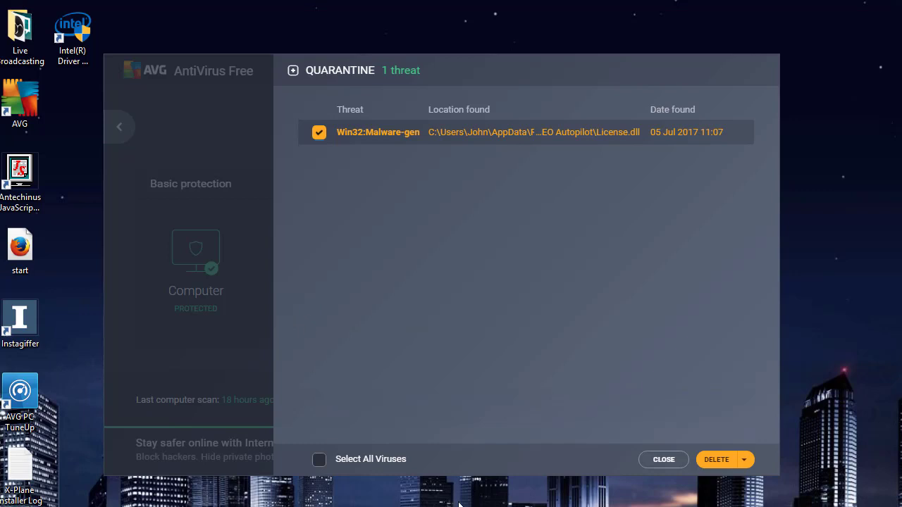
Leave Quarantine and return to the basic protection overview.
{"action": "left_click", "coordinate": [662, 459]}
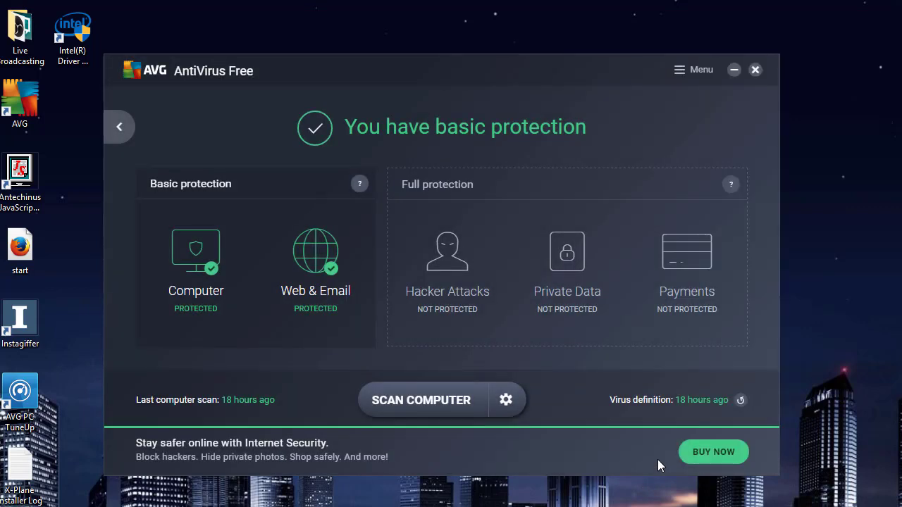
{"action": "mouse_move", "coordinate": [296, 79]}
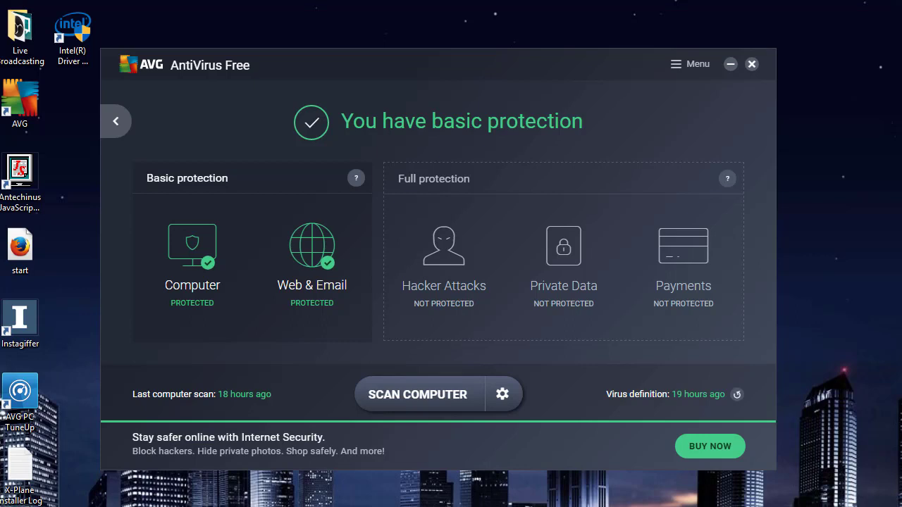
{"action": "mouse_move", "coordinate": [691, 71]}
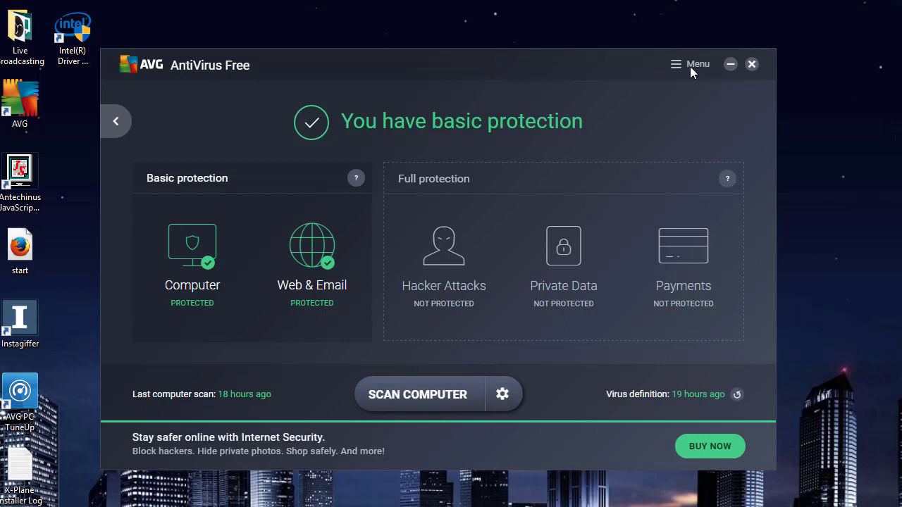
Go to Settings via the menu and scroll to the Exceptions file-path list.
{"action": "left_click", "coordinate": [688, 65]}
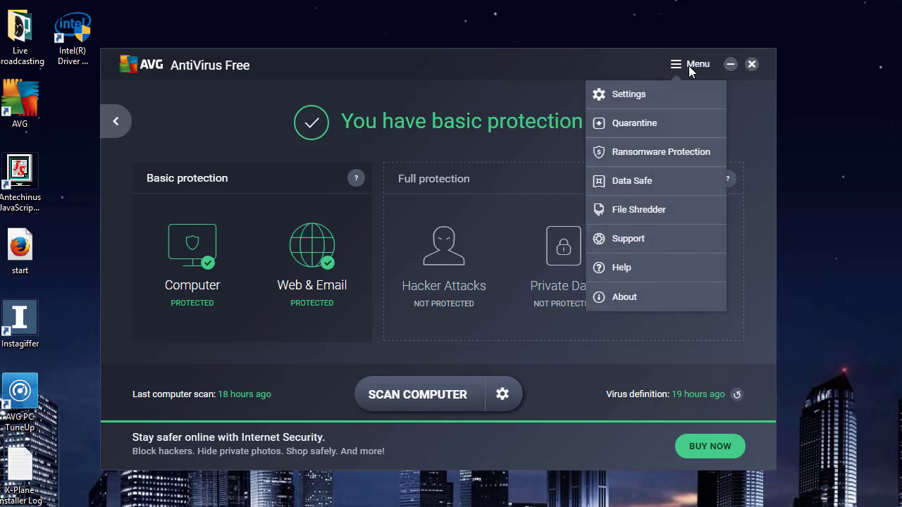
{"action": "mouse_move", "coordinate": [628, 93]}
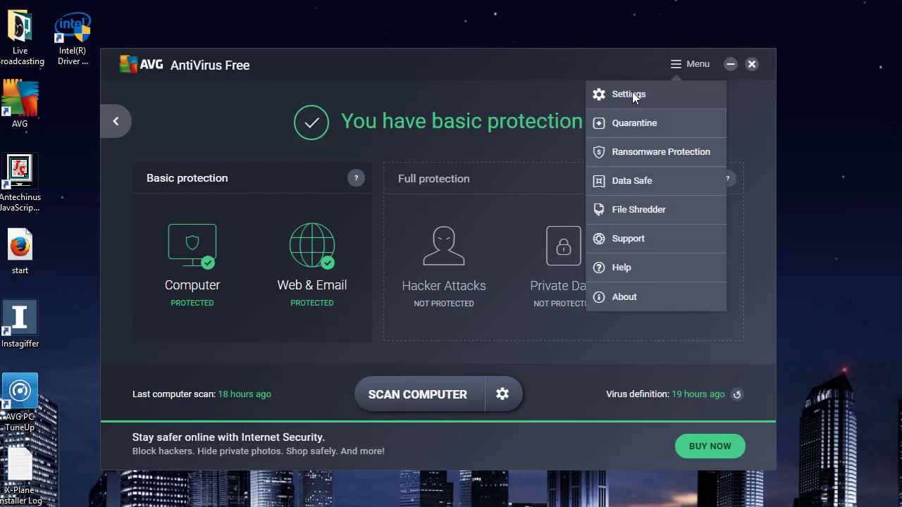
{"action": "left_click", "coordinate": [629, 93]}
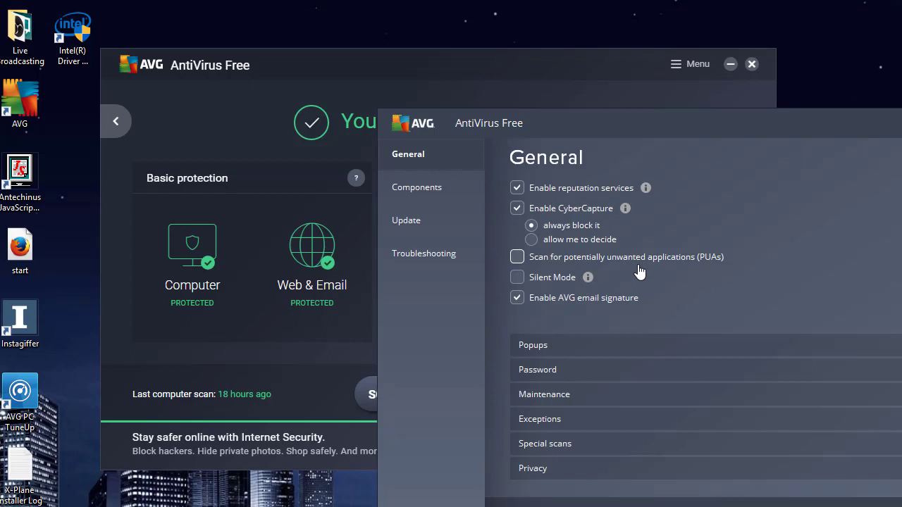
{"action": "mouse_move", "coordinate": [567, 426]}
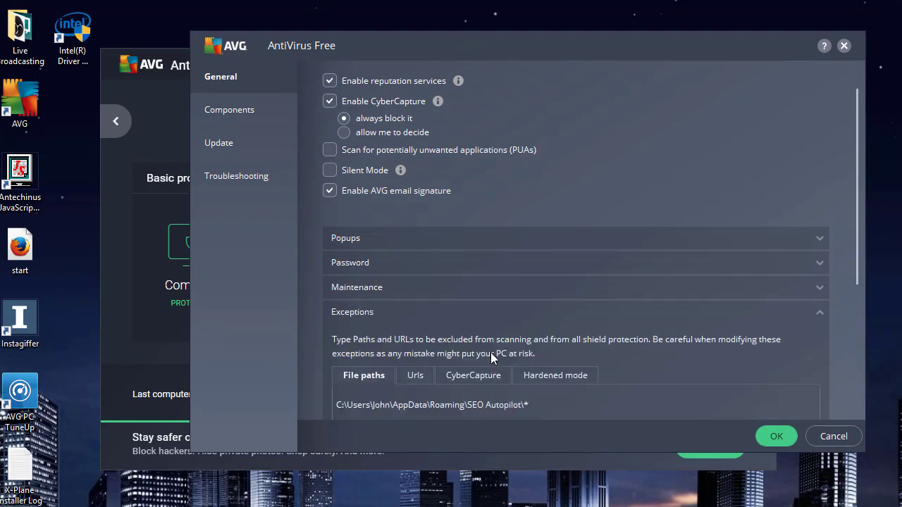
{"action": "scroll", "scroll_direction": "down", "scroll_amount": 3}
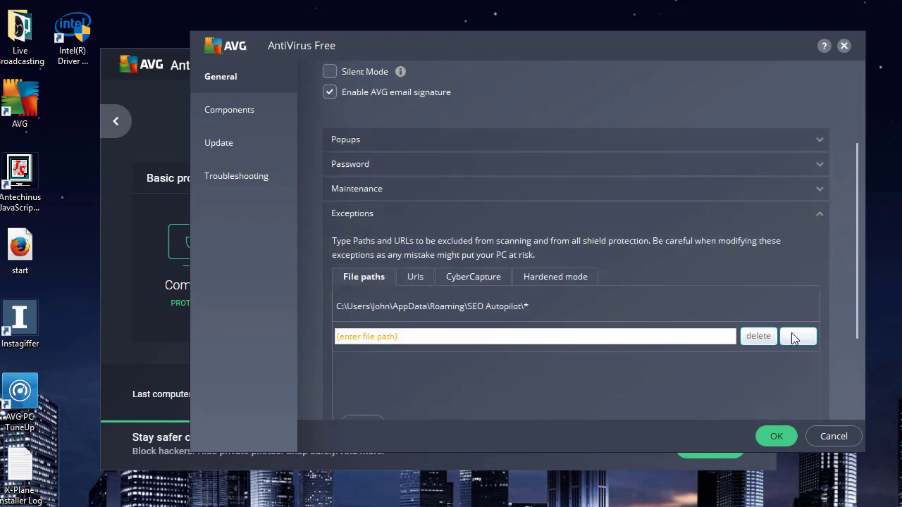
Browse OS (C:) > Program Files (x86), tick BMPBadge and confirm it as an excluded path.
{"action": "left_click", "coordinate": [797, 336]}
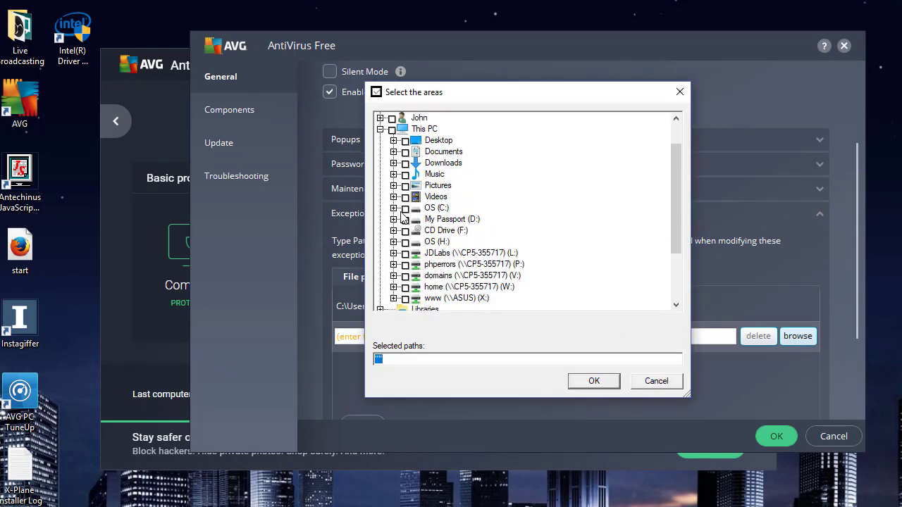
{"action": "left_click", "coordinate": [406, 207]}
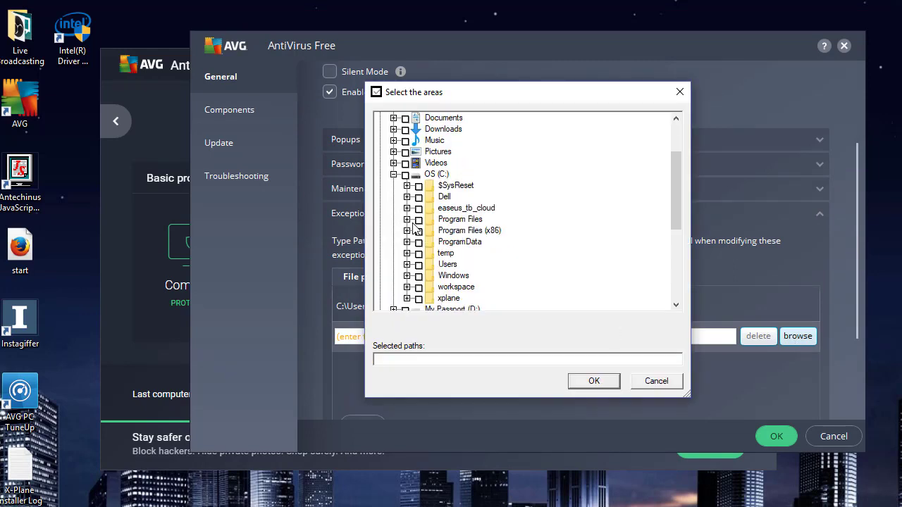
{"action": "left_click", "coordinate": [407, 231]}
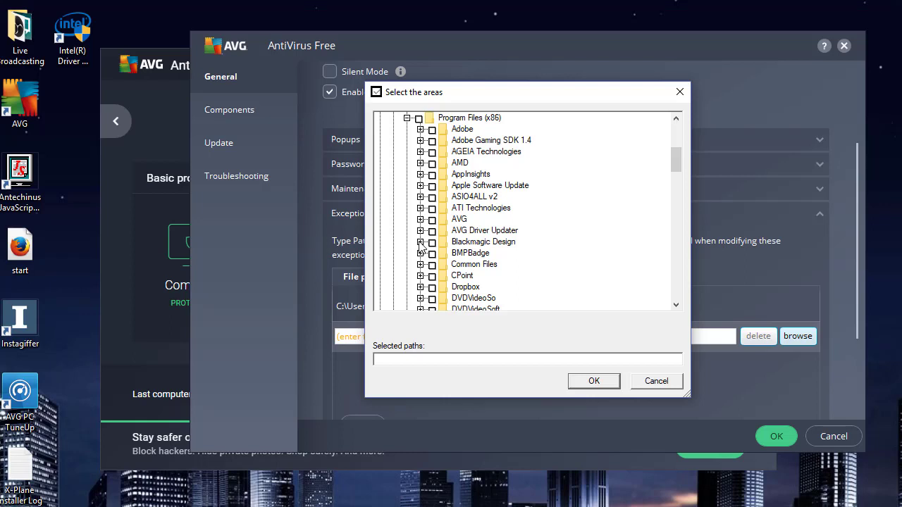
{"action": "left_click", "coordinate": [420, 242]}
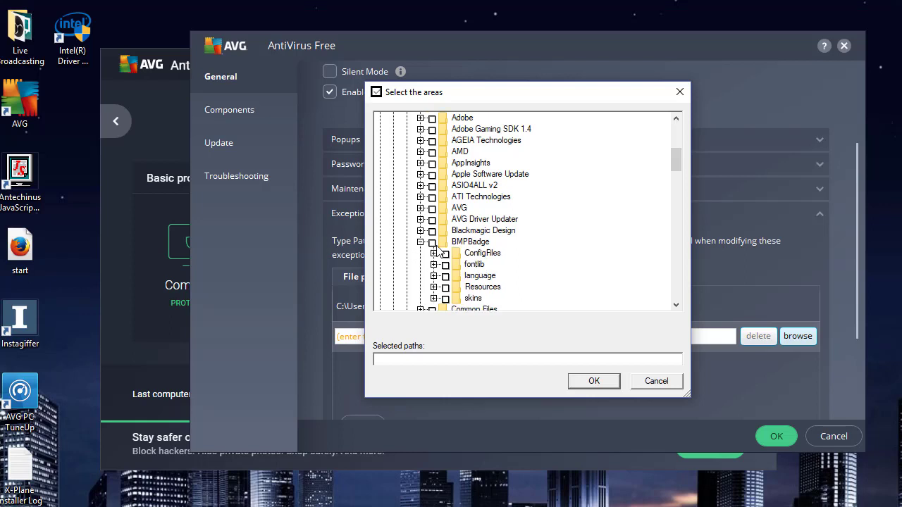
{"action": "left_click", "coordinate": [593, 380]}
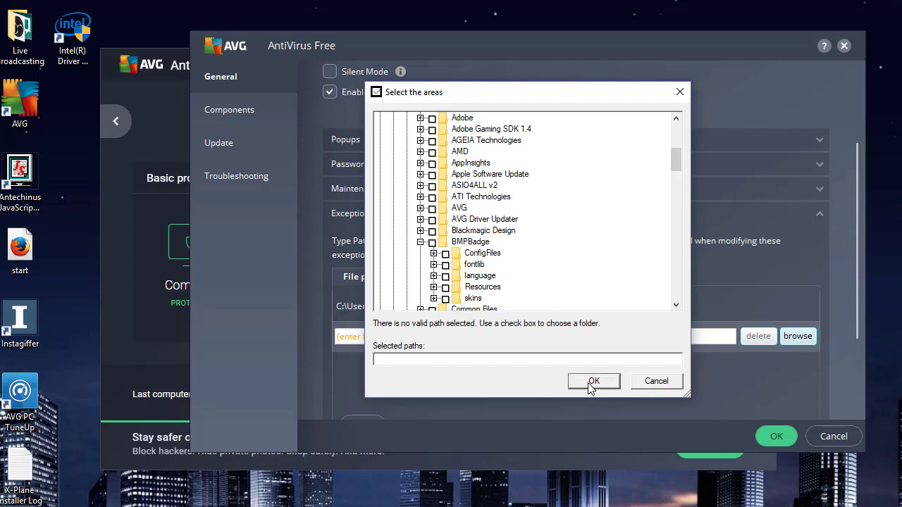
{"action": "mouse_move", "coordinate": [464, 247]}
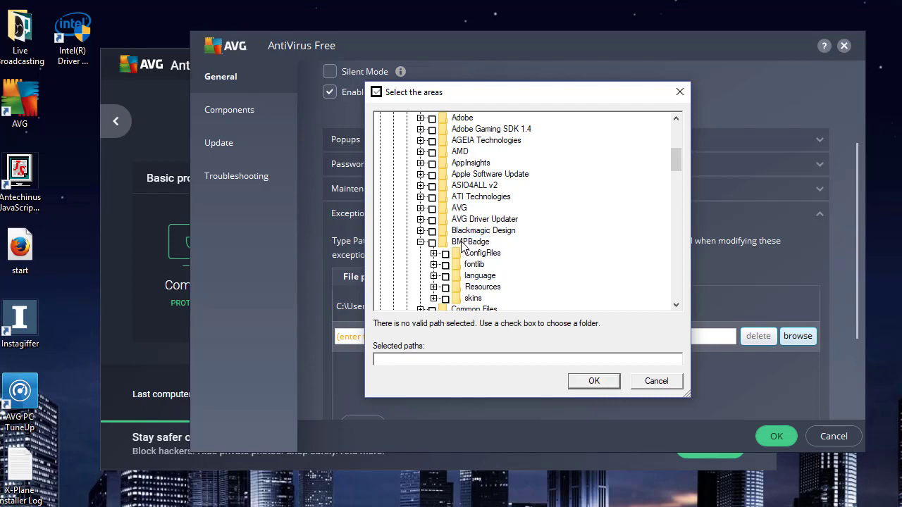
{"action": "left_click", "coordinate": [433, 242]}
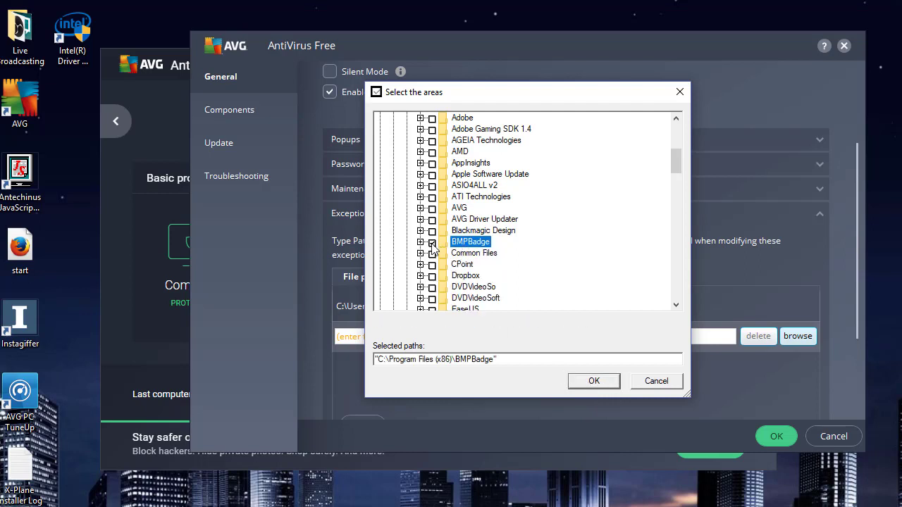
{"action": "left_click", "coordinate": [592, 380]}
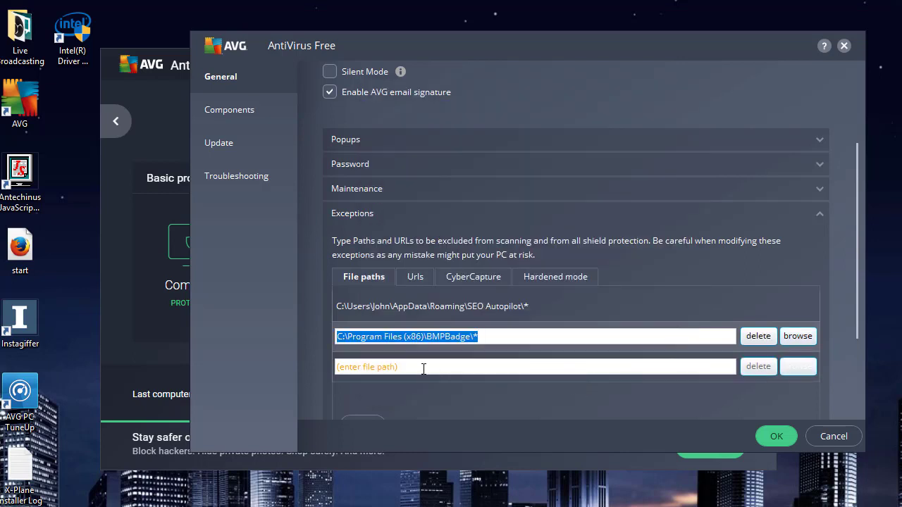
{"action": "mouse_move", "coordinate": [692, 372]}
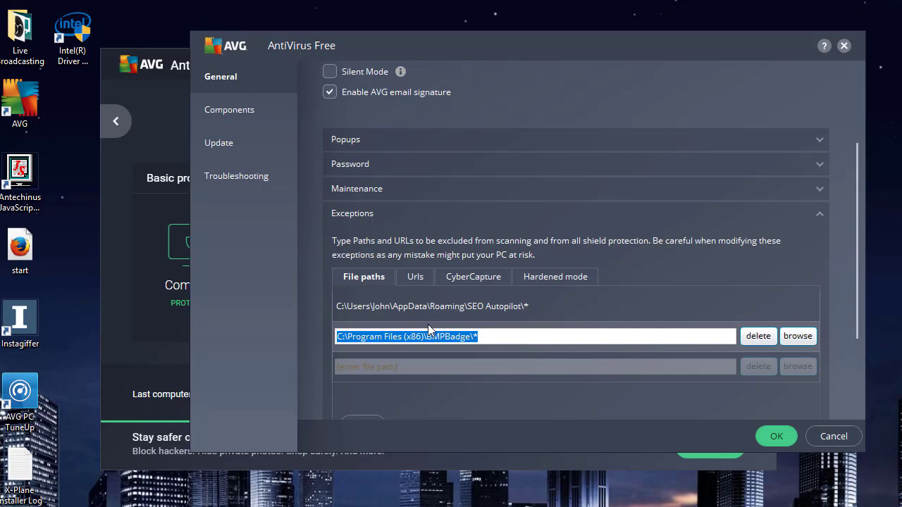
{"action": "mouse_move", "coordinate": [589, 321]}
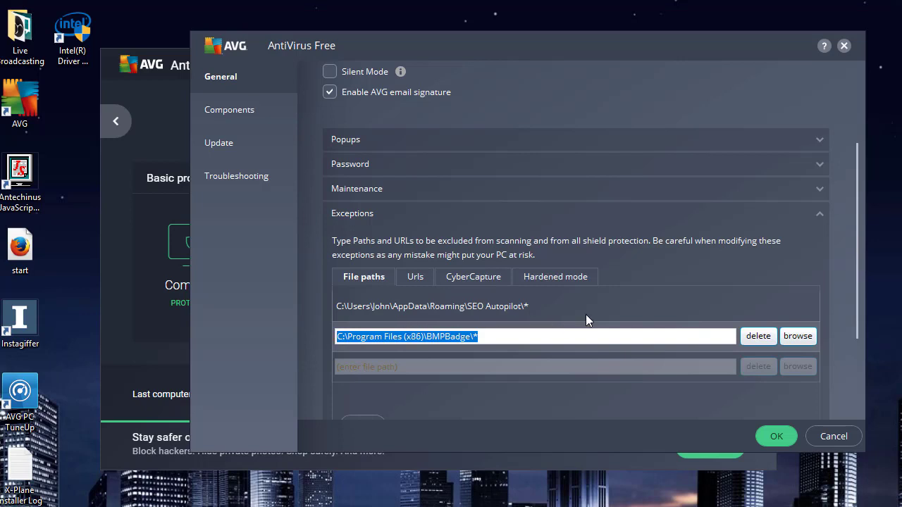
{"action": "mouse_move", "coordinate": [436, 342]}
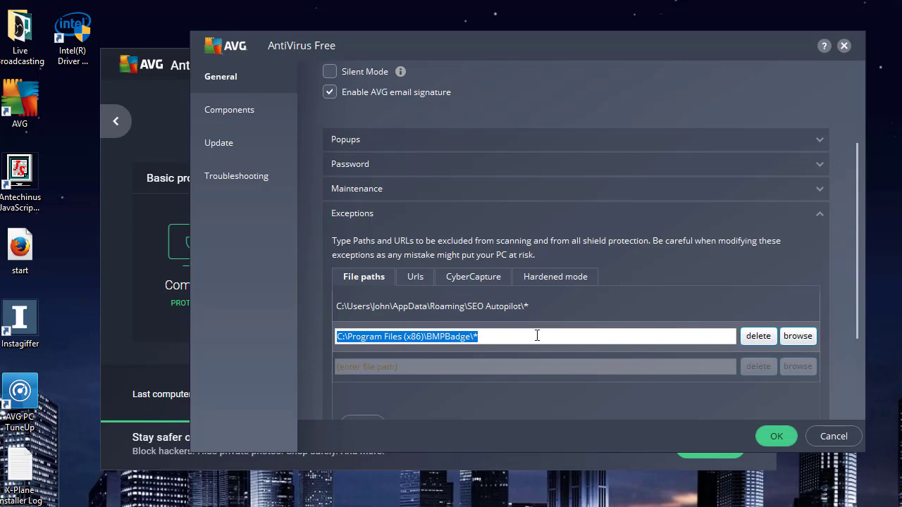
{"action": "mouse_move", "coordinate": [388, 363]}
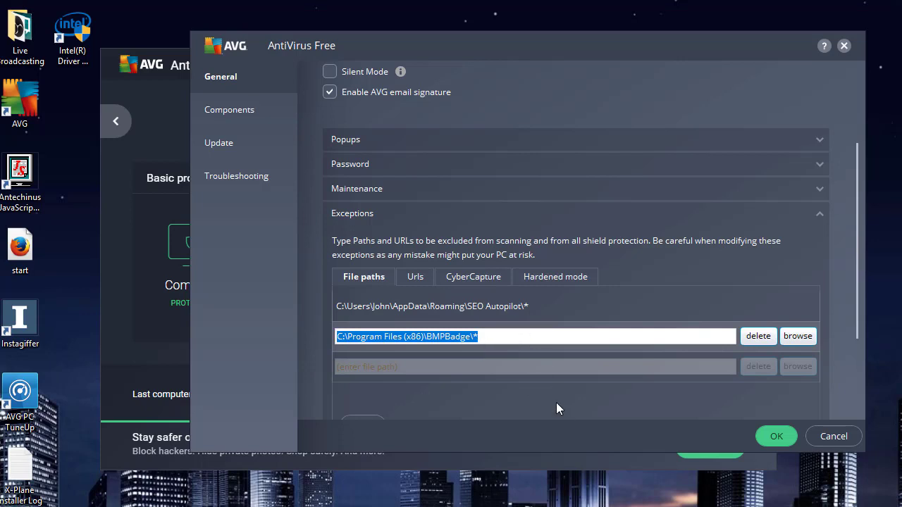
{"action": "mouse_move", "coordinate": [806, 428]}
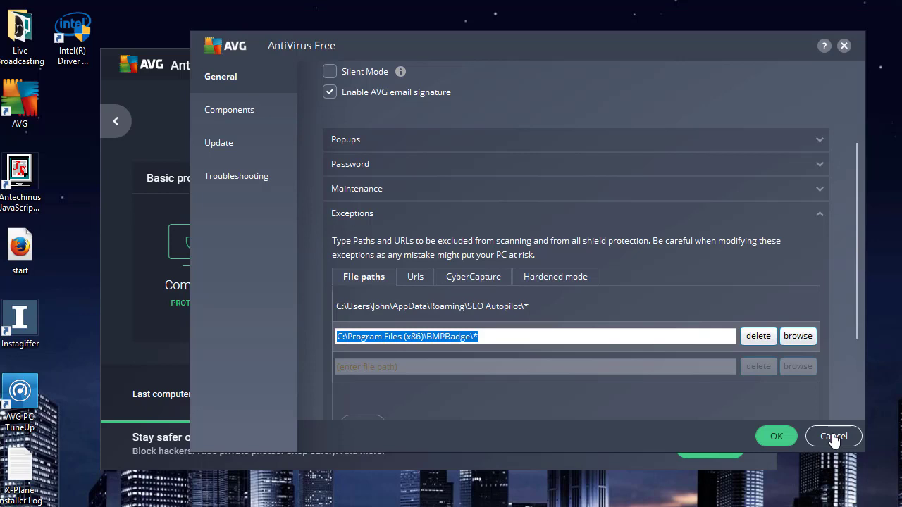
Cancel out of Settings back to the main protection overview.
{"action": "left_click", "coordinate": [832, 437]}
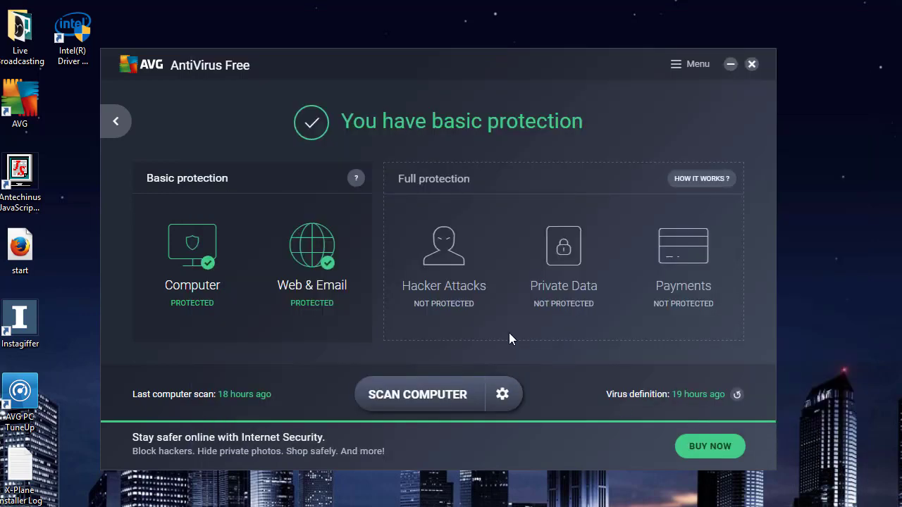
{"action": "left_click", "coordinate": [702, 178]}
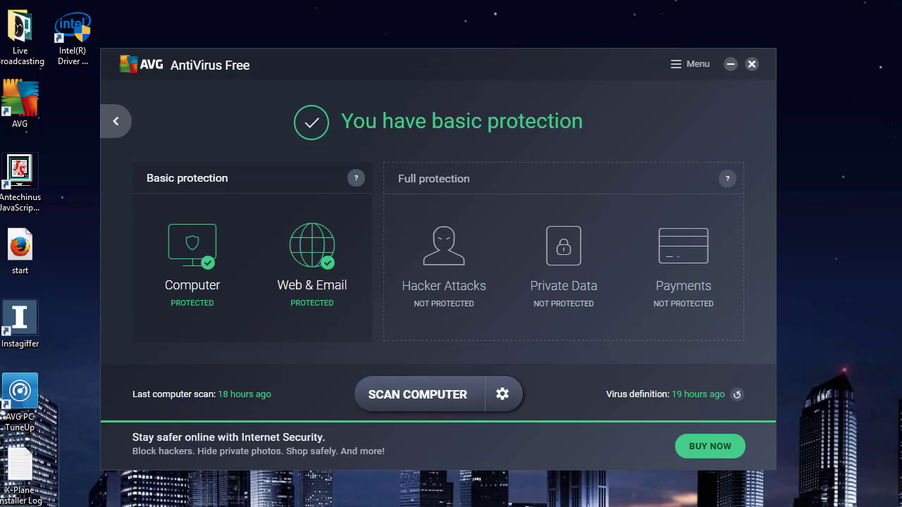